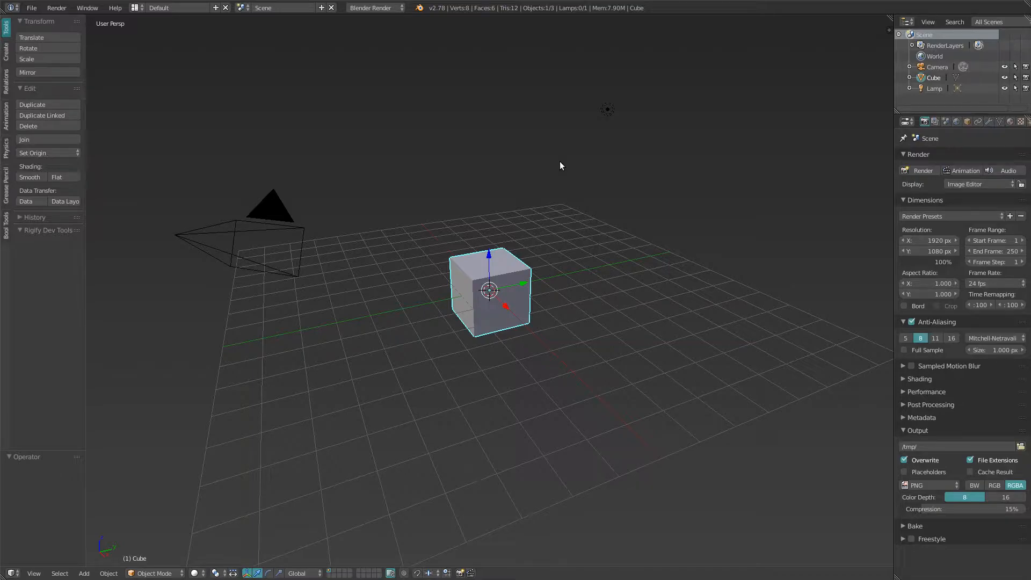
mouse_move(564, 207)
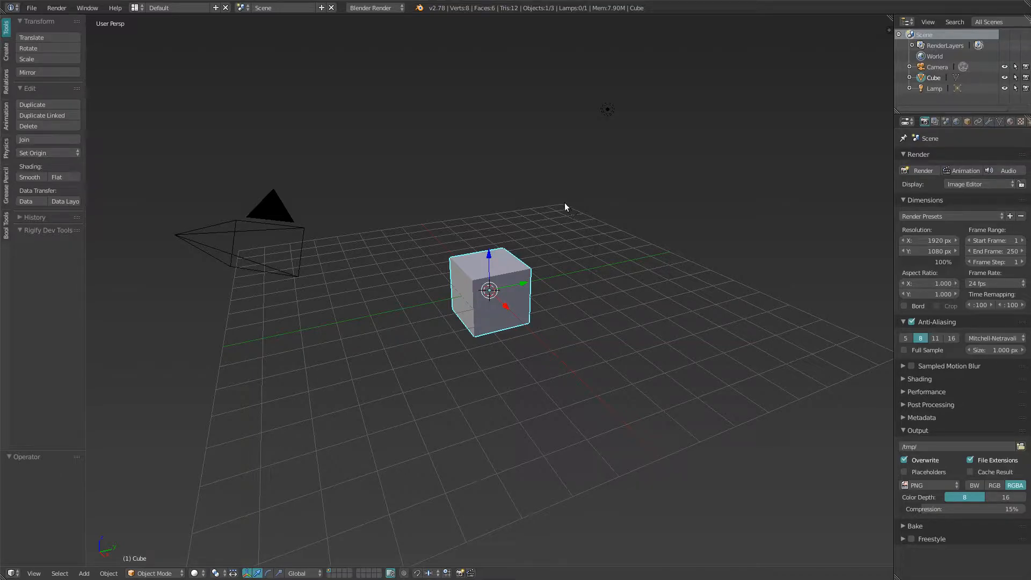
mouse_move(539, 233)
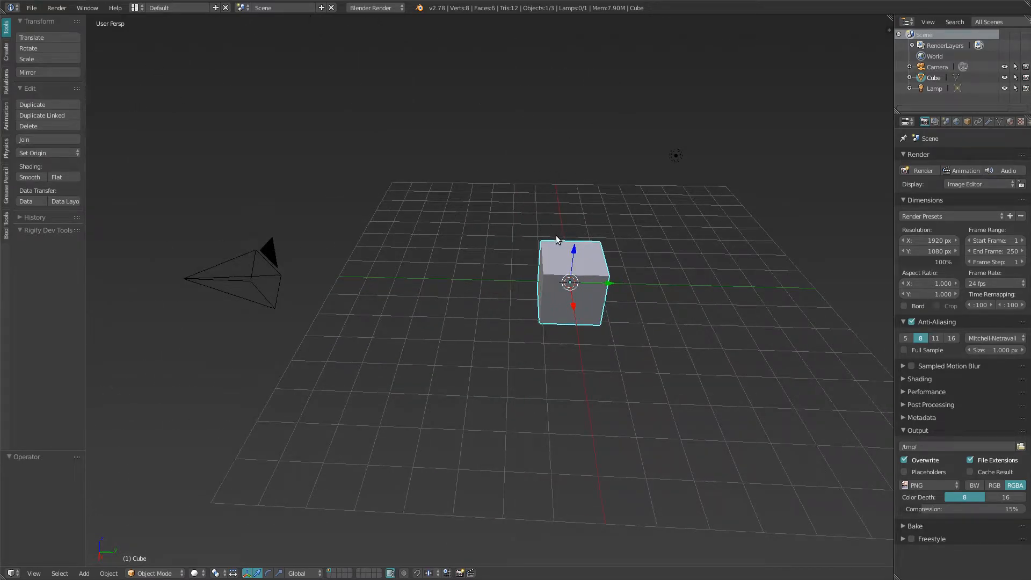
Orbit around the cube, then open User Preferences from the File menu.
left_click_drag(556, 240, 560, 249)
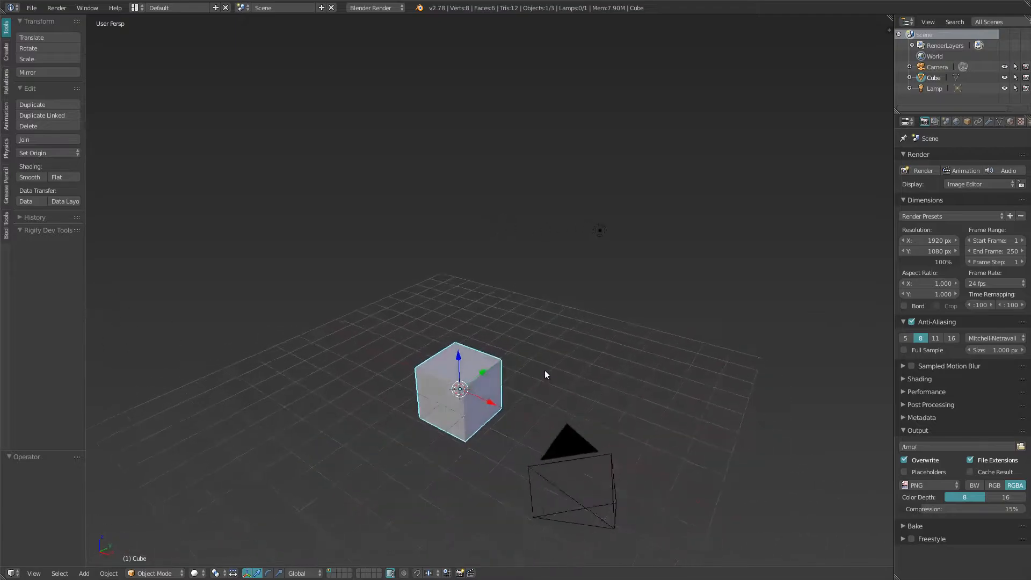
left_click_drag(544, 374, 612, 270)
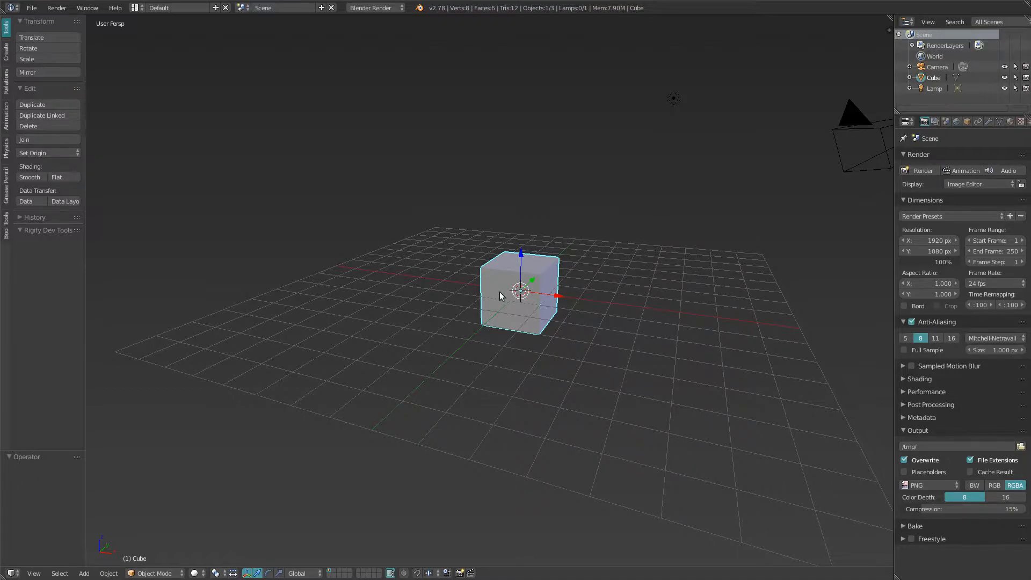
left_click_drag(519, 296, 605, 322)
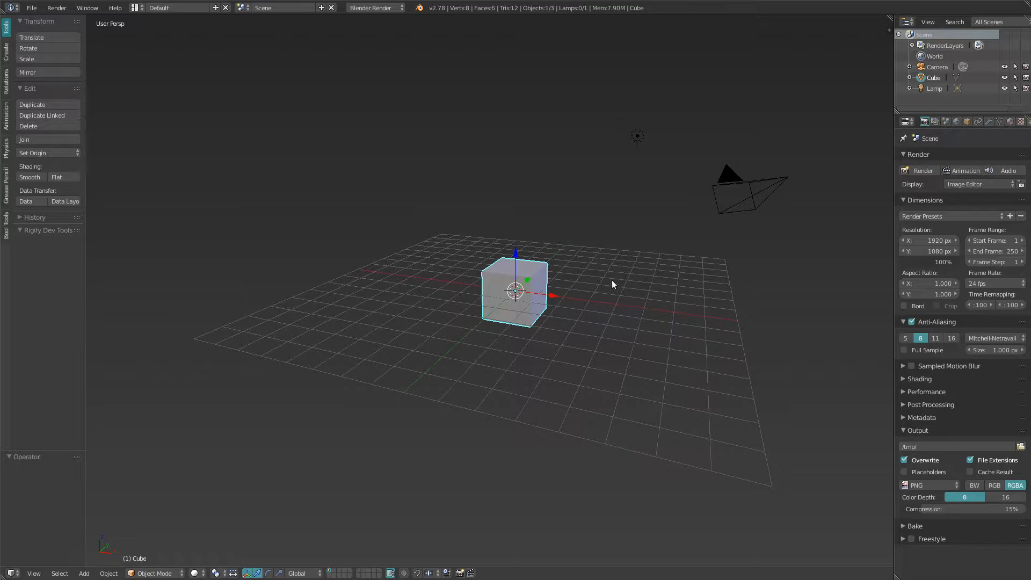
mouse_move(631, 248)
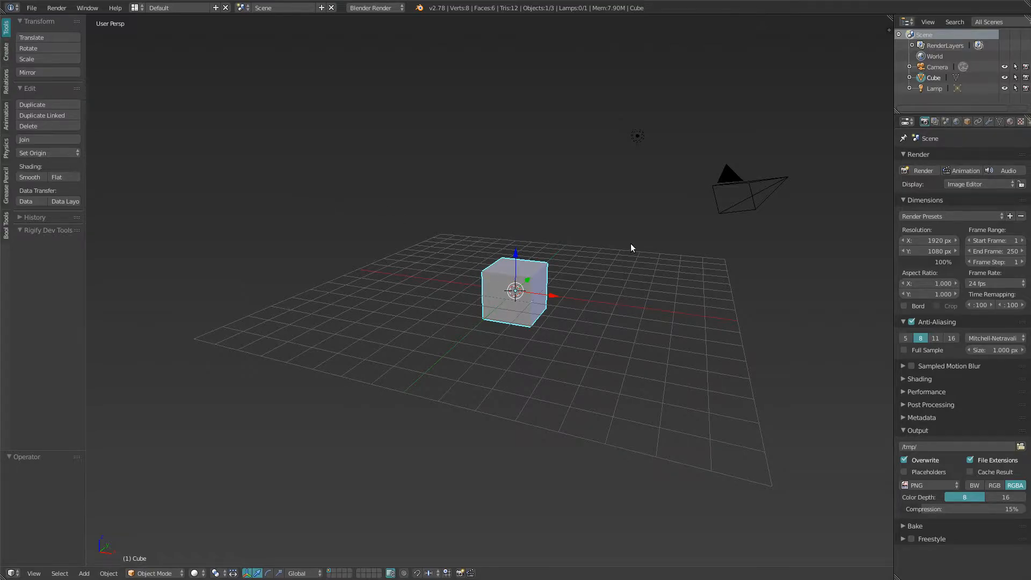
left_click(31, 7)
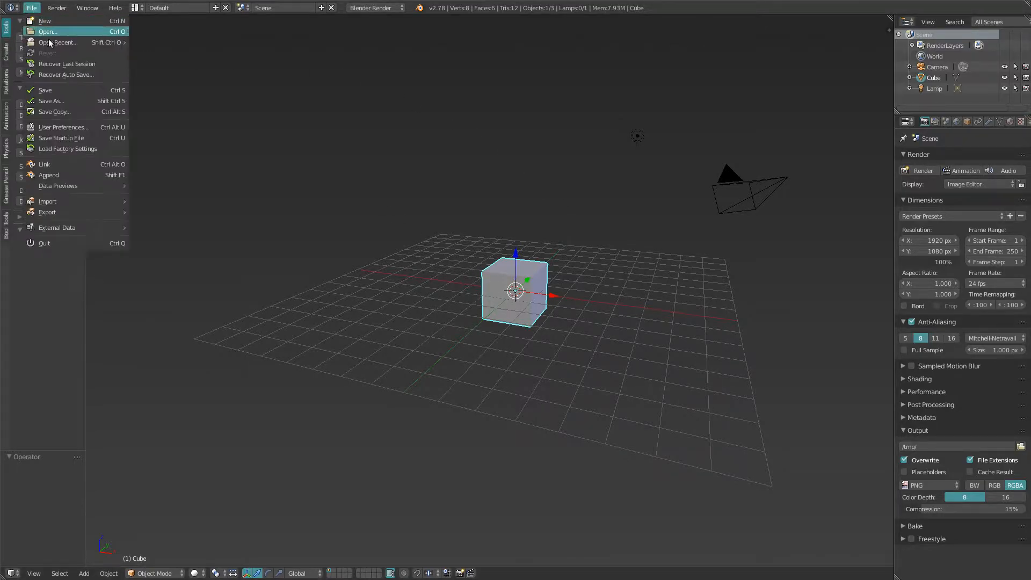
mouse_move(62, 127)
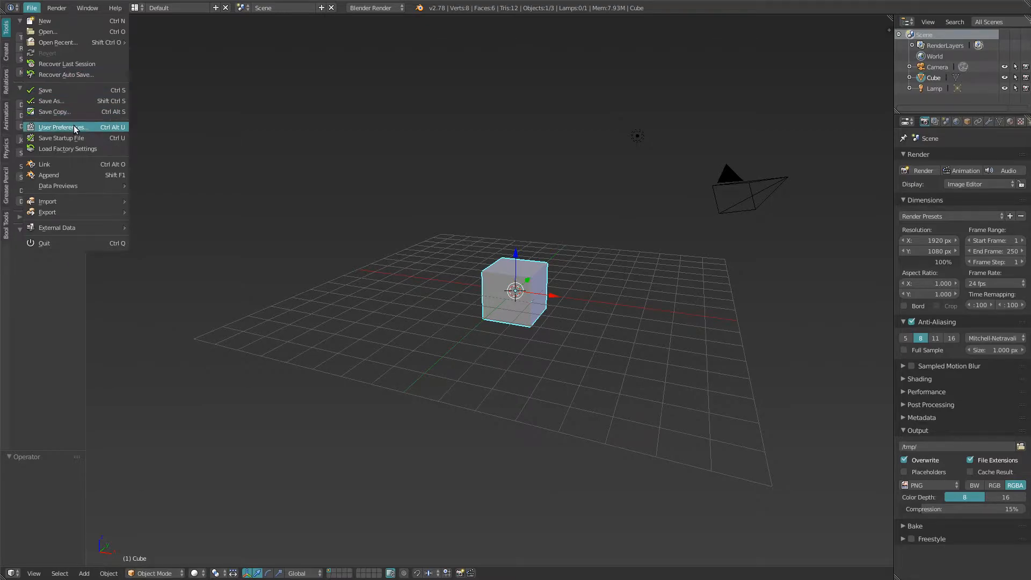
mouse_move(59, 126)
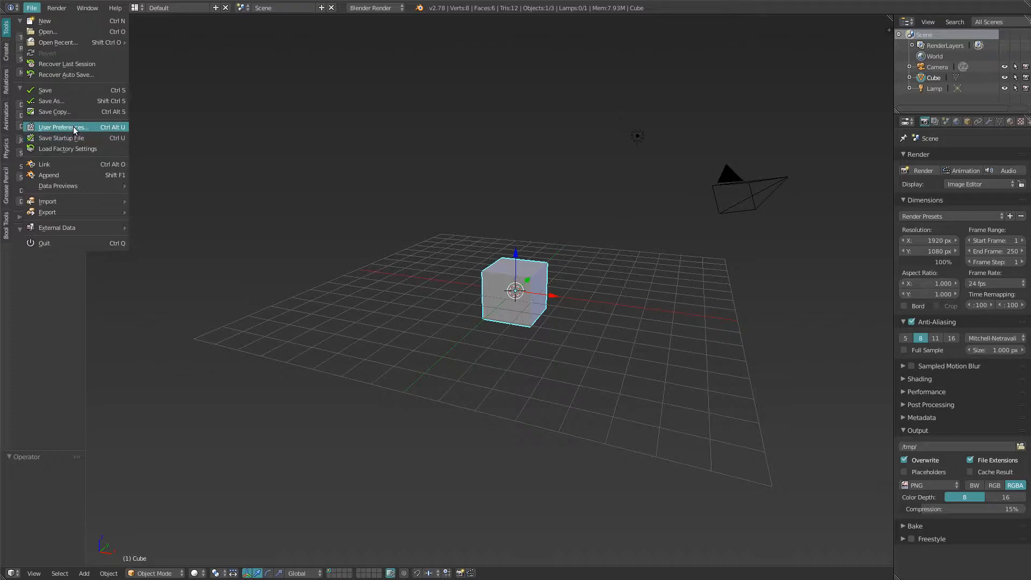
left_click(59, 126)
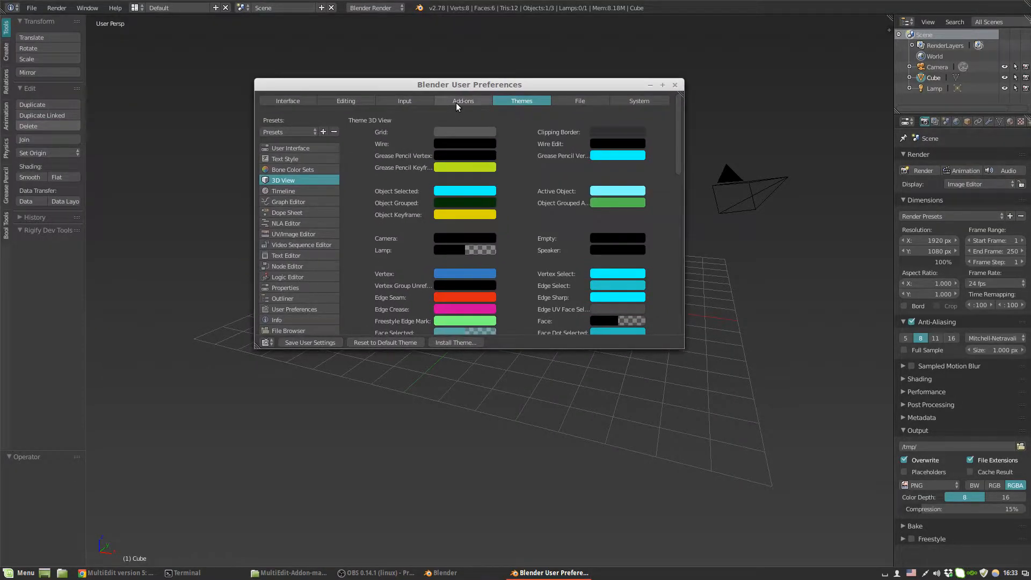
On the Add-ons page, install MultiEdit_1_0.py from the MultiEdit-Addon-master folder.
left_click(462, 100)
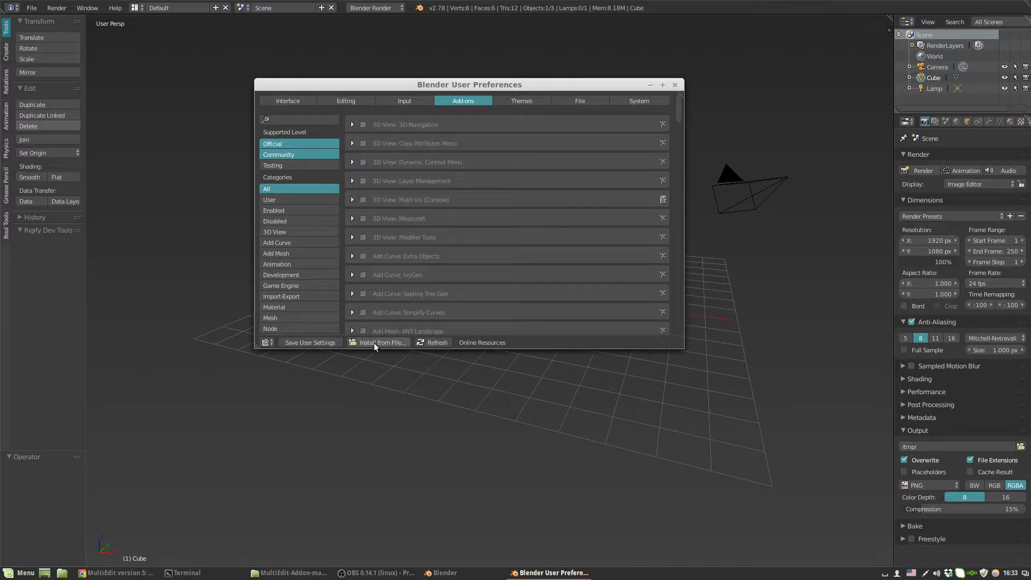
left_click(383, 342)
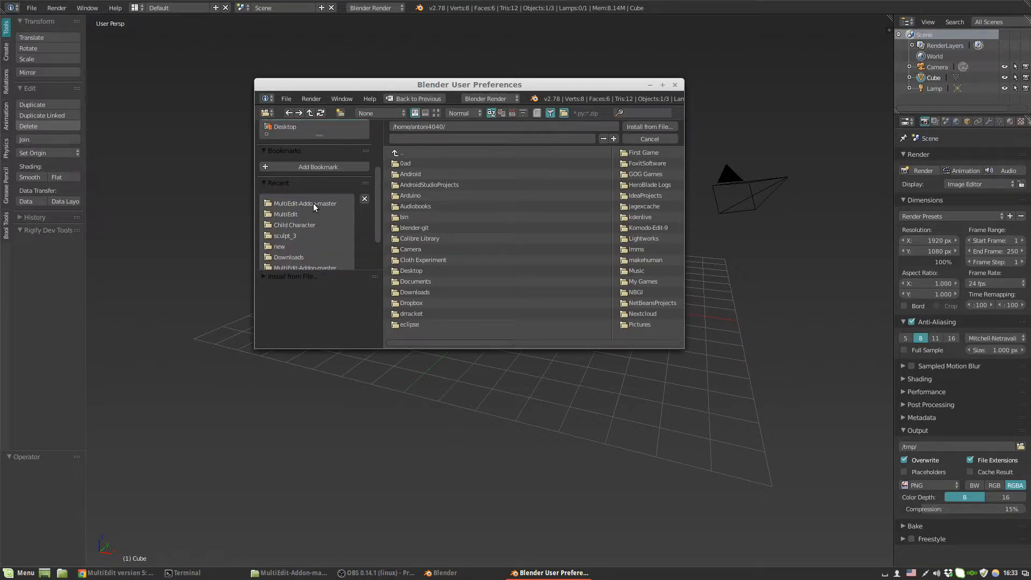
double_click(305, 203)
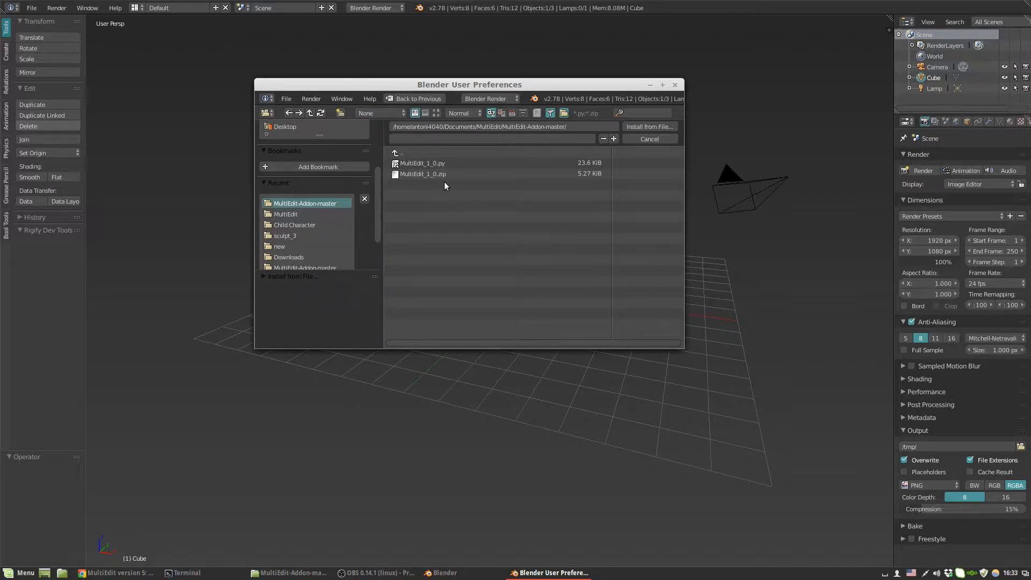
left_click(423, 174)
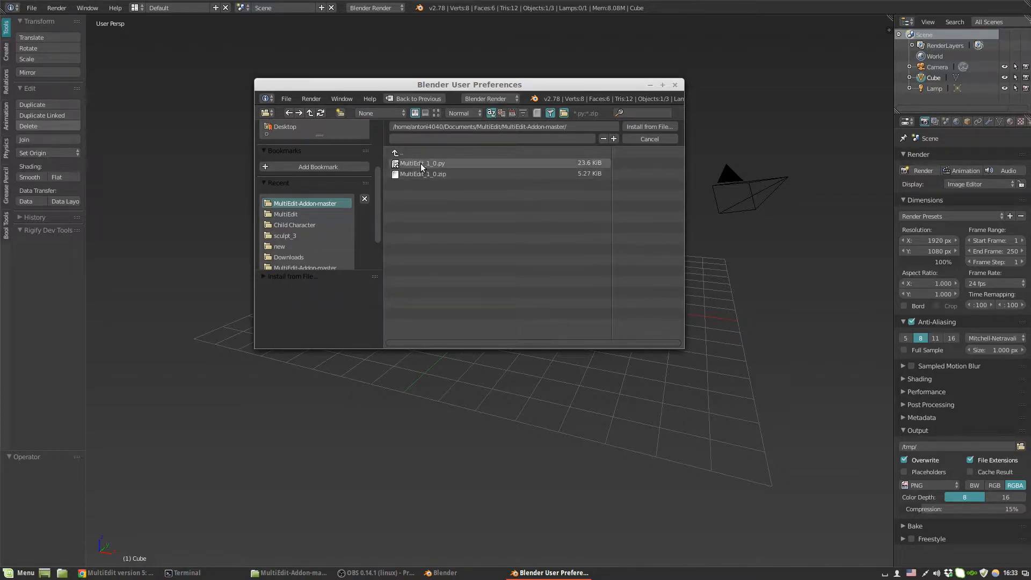
left_click(423, 174)
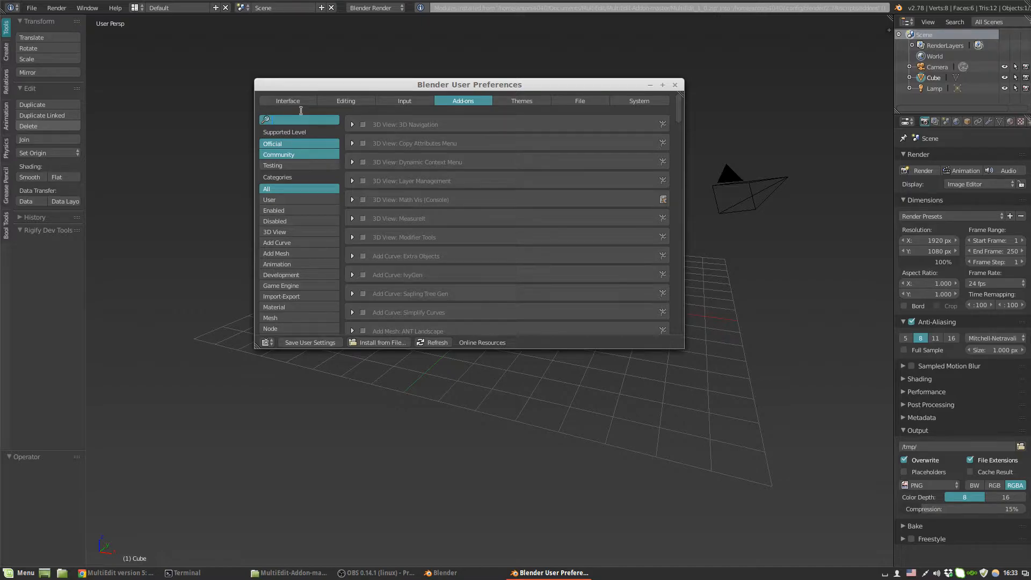
Search add-ons for 'multi', enable Mesh: MultiEdit, and close the preferences.
type("multi")
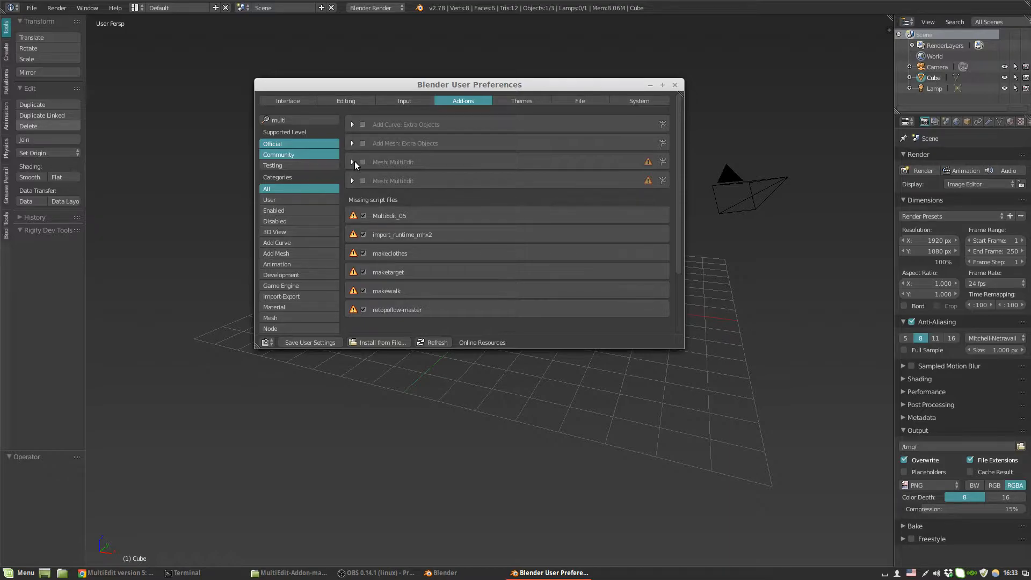
left_click(352, 162)
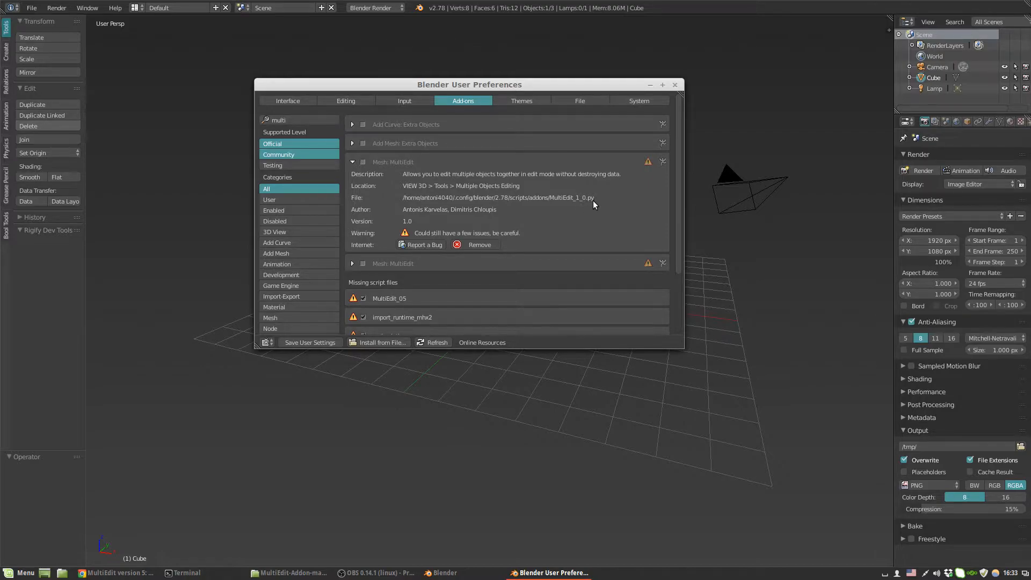
mouse_move(409, 209)
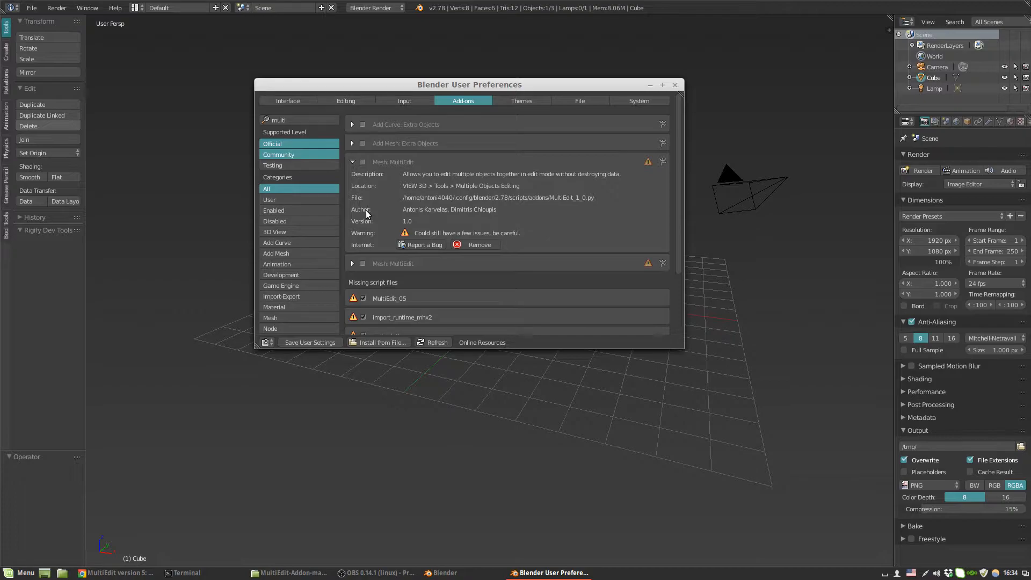
mouse_move(378, 220)
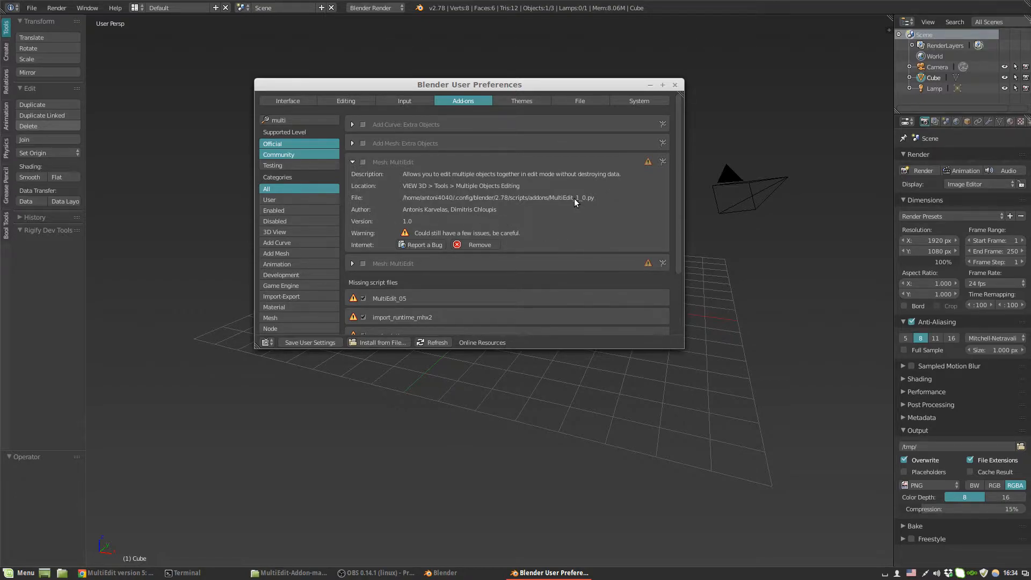
left_click(363, 162)
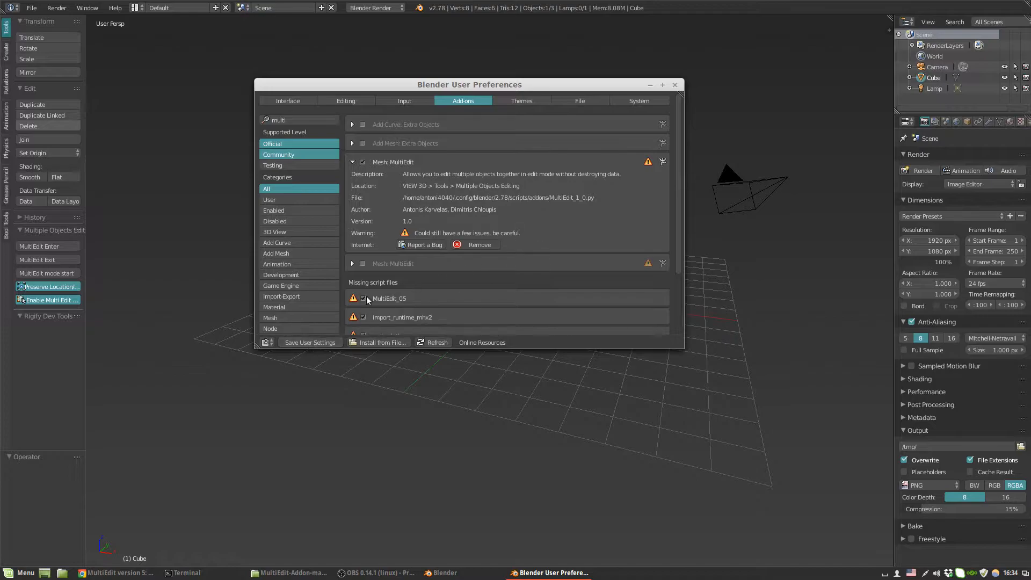
left_click(674, 84)
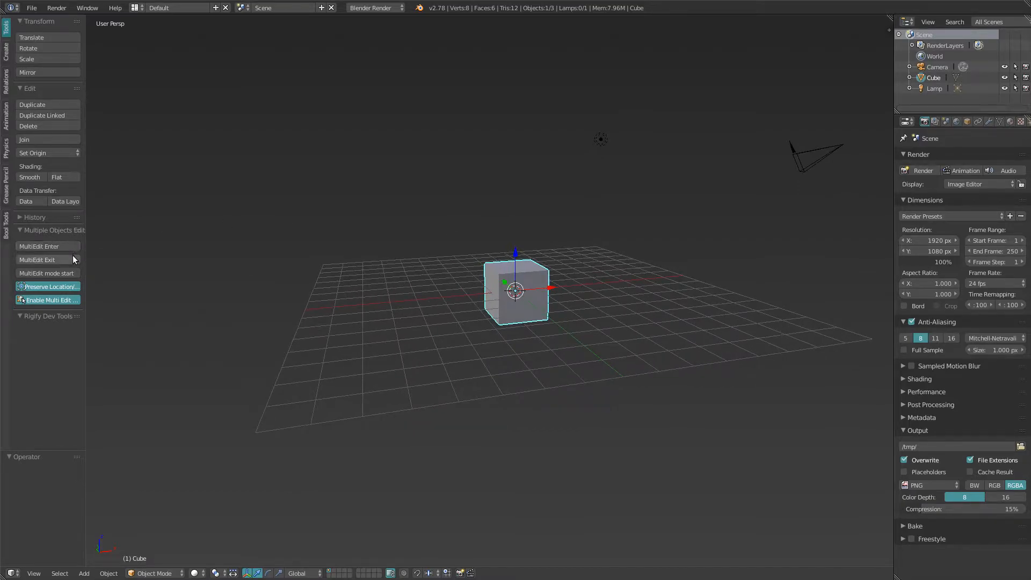
Duplicate the cube twice with Shift+D and spread the copies apart.
left_click_drag(86, 292, 163, 292)
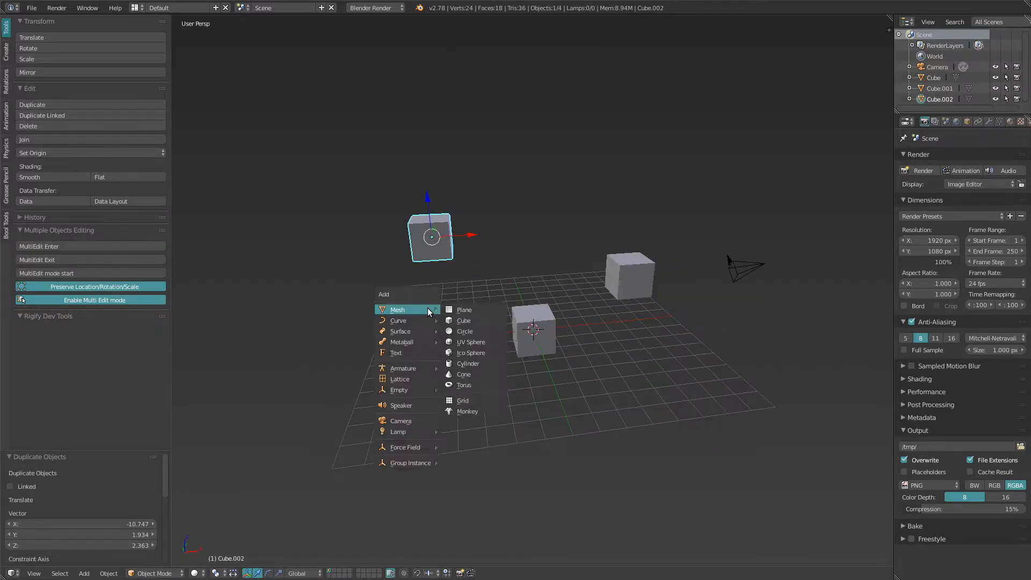
mouse_move(471, 342)
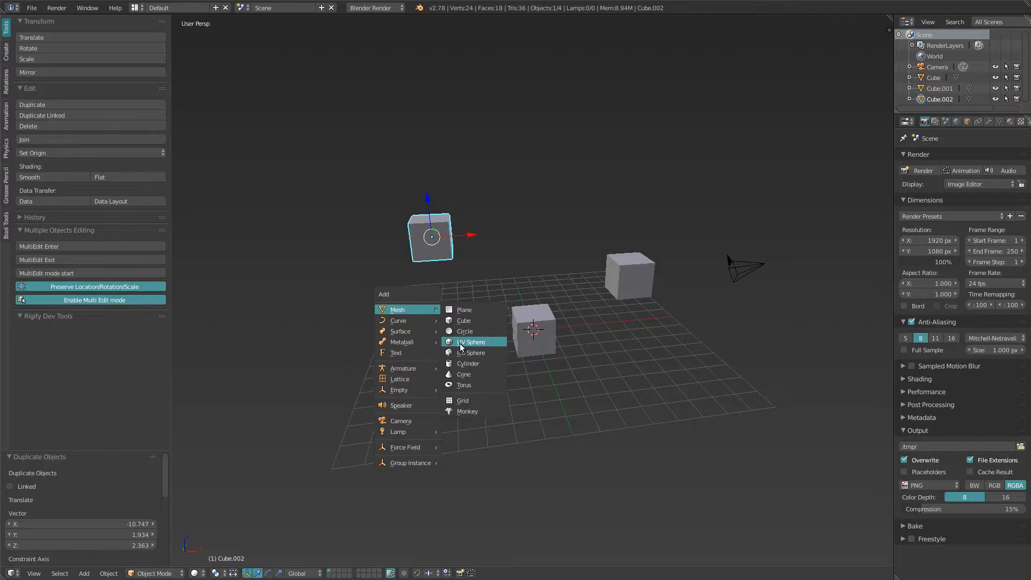
Add a UV sphere and move it up along Z above the cubes.
left_click(471, 342)
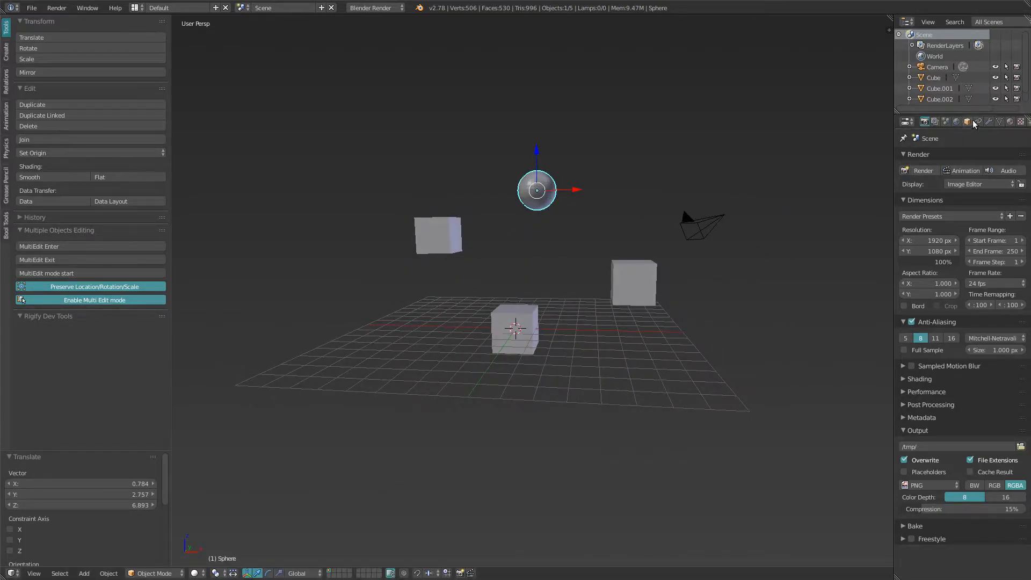
left_click(967, 122)
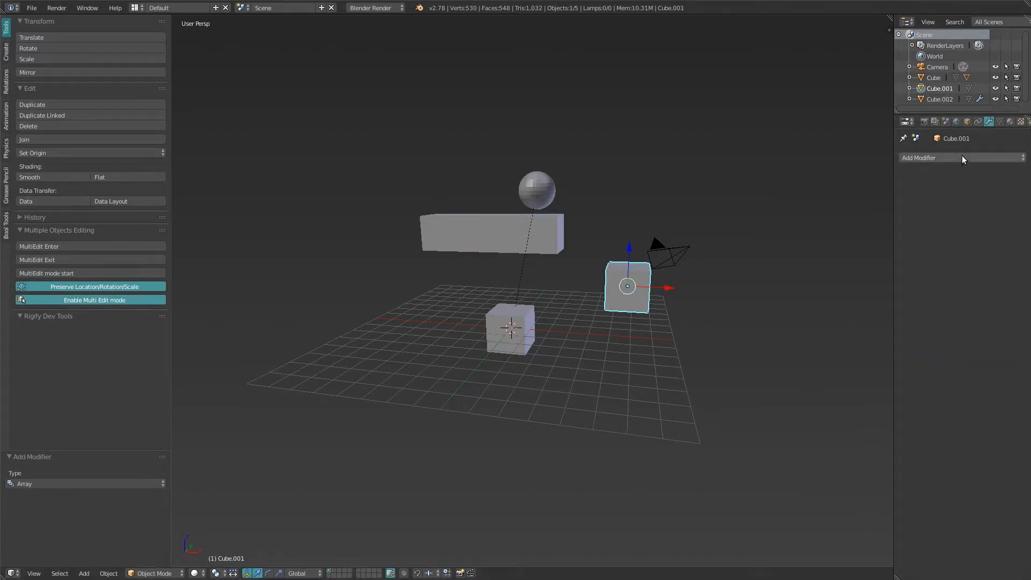
Give Cube.001 a Maintain Volume constraint in its Object Constraints settings.
left_click(998, 121)
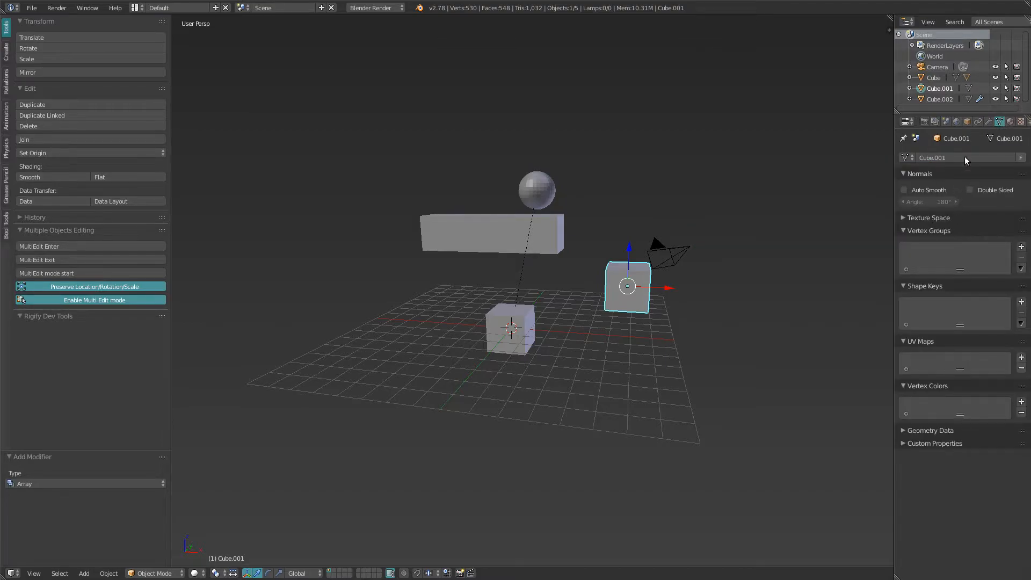
left_click(978, 120)
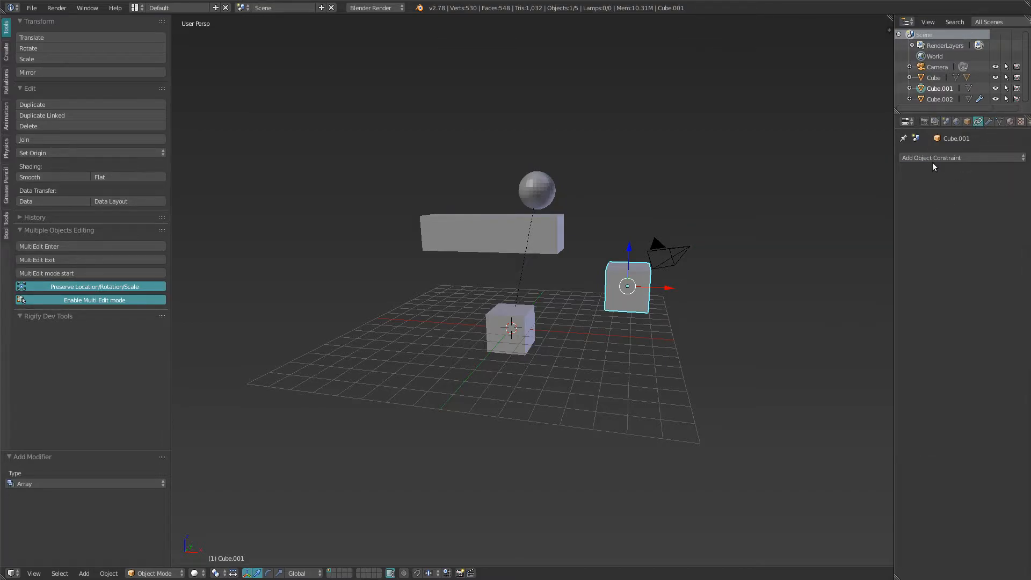
left_click(960, 157)
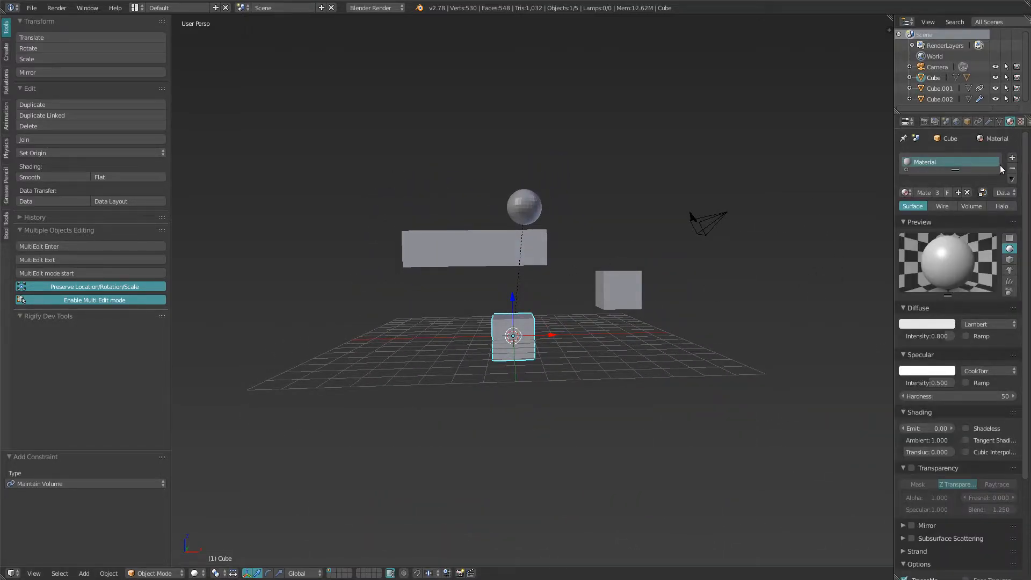
Create a new material for the bar and set its diffuse colour to green.
left_click(474, 248)
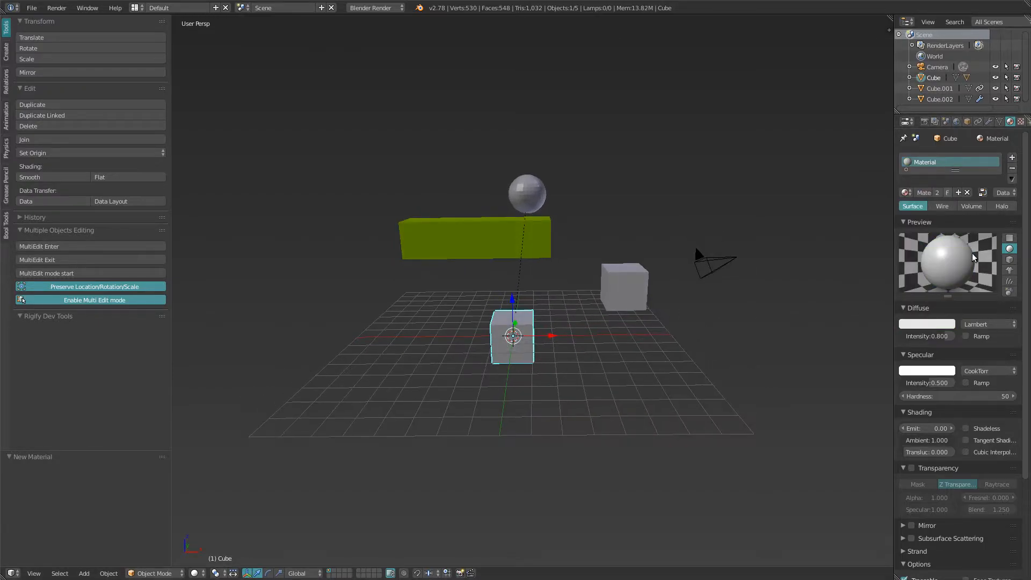
left_click(926, 323)
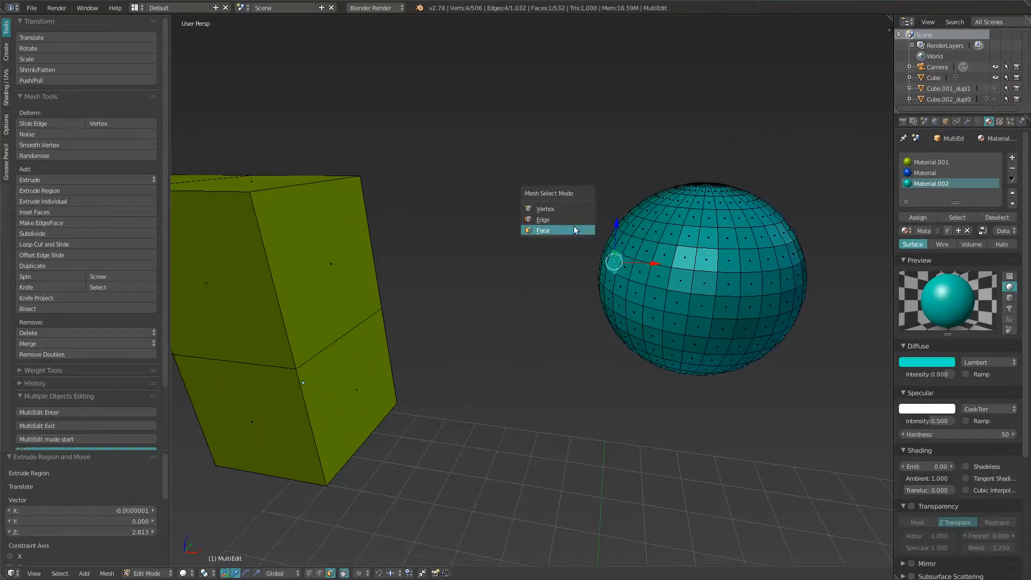
Switch to Face select mode for extruding faces from the bar.
left_click(545, 208)
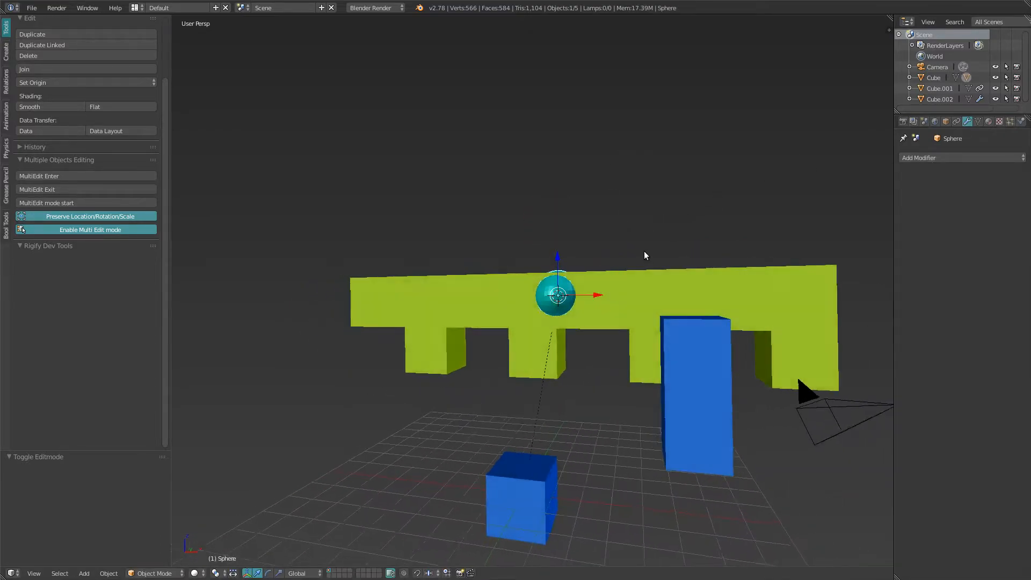
Confirm in Object properties that the sphere's parent is Cube, then select the small blue cube.
left_click(945, 121)
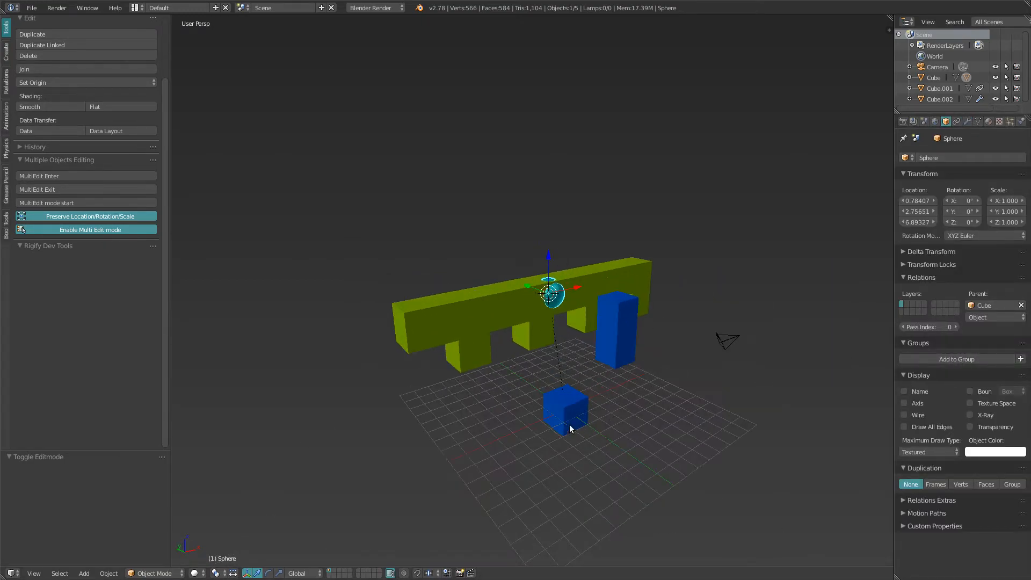
left_click(615, 325)
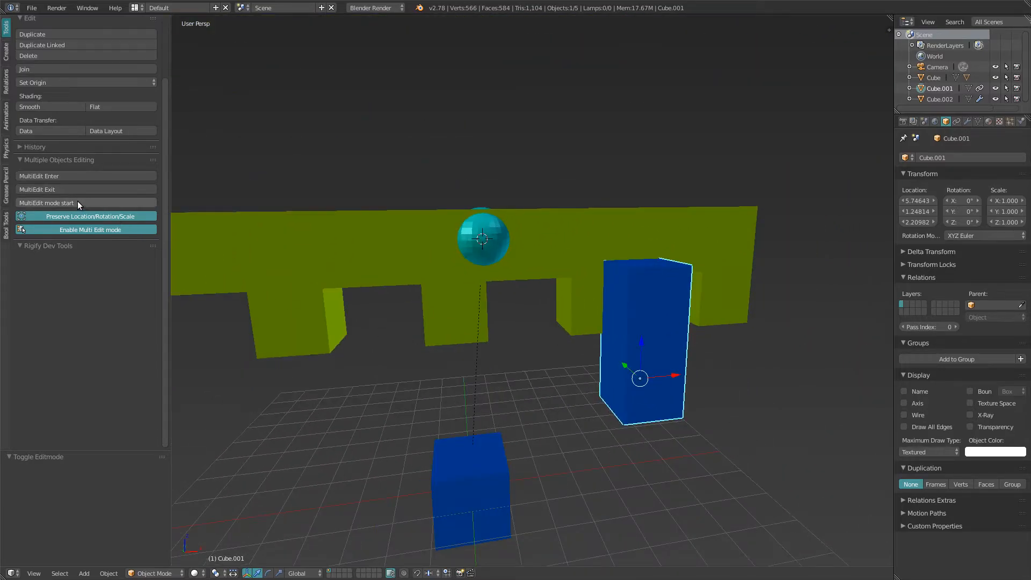
mouse_move(77, 204)
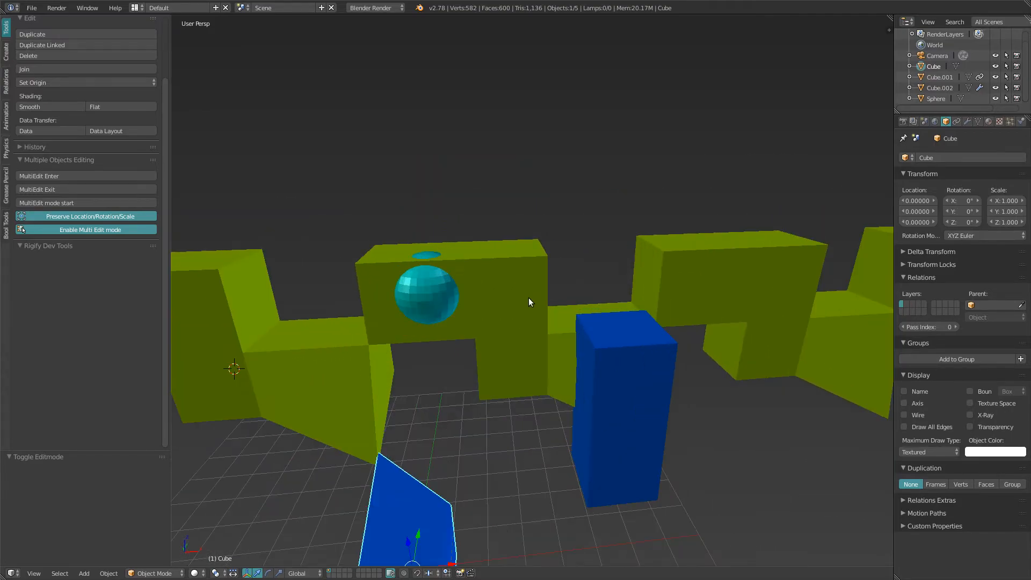
mouse_move(532, 261)
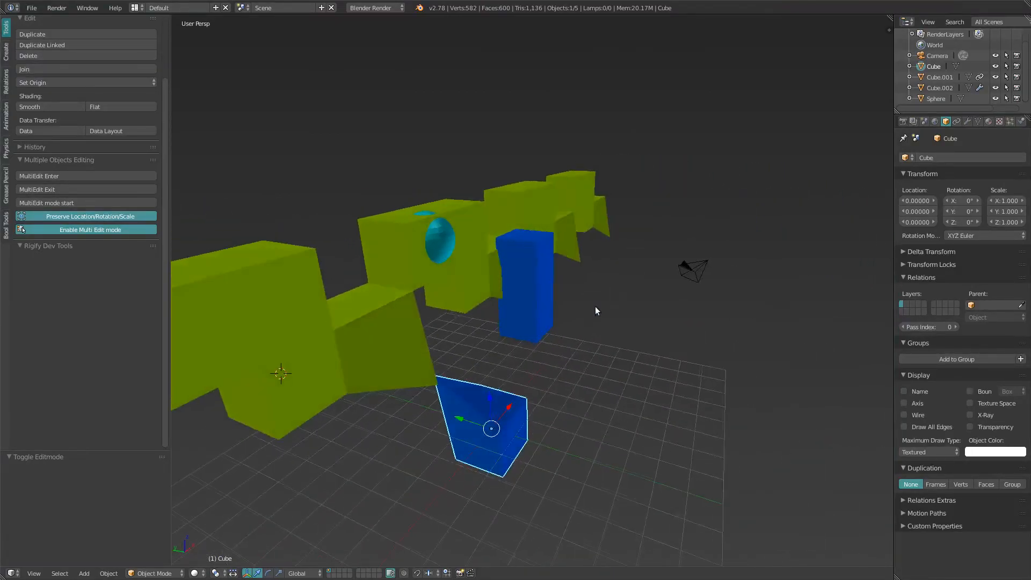
left_click_drag(595, 310, 522, 342)
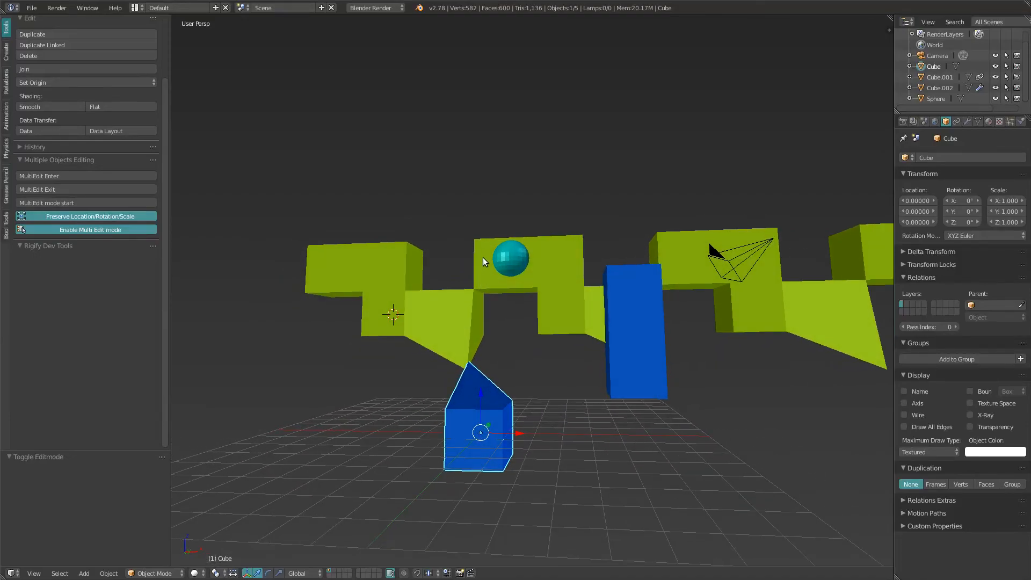
mouse_move(501, 268)
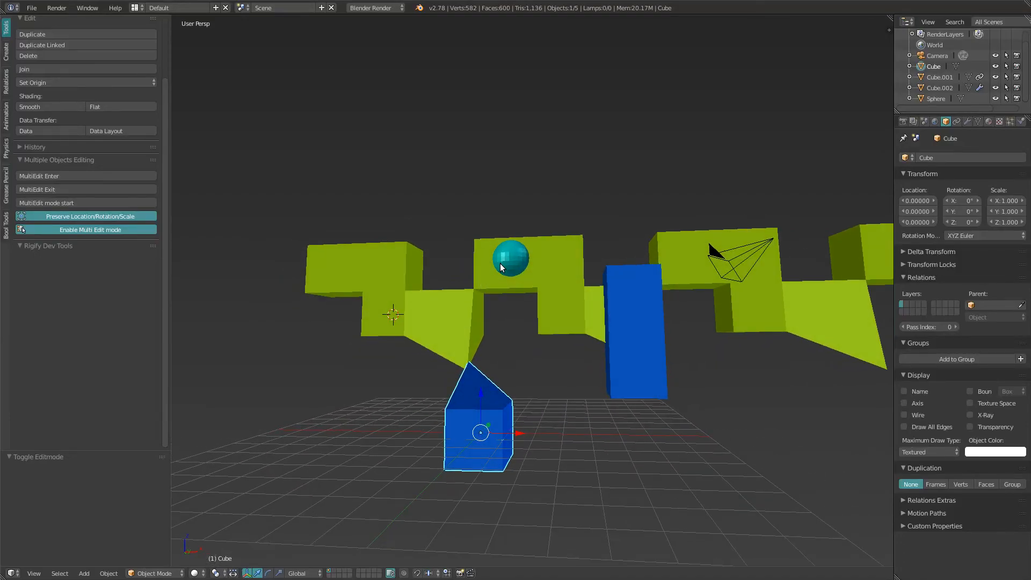